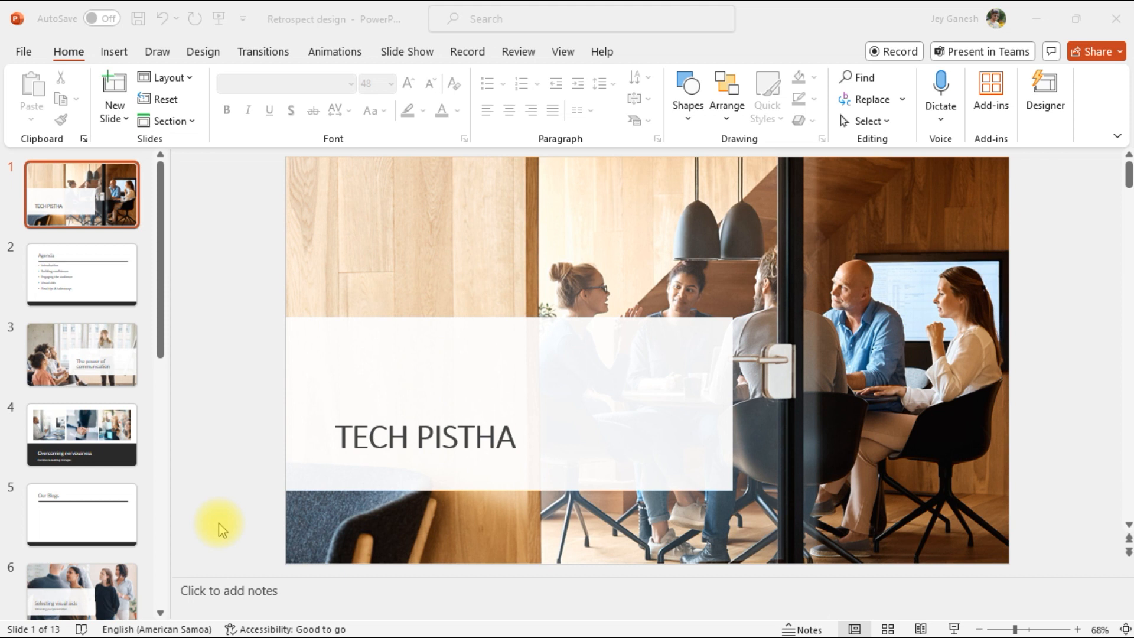
mouse_move(557, 391)
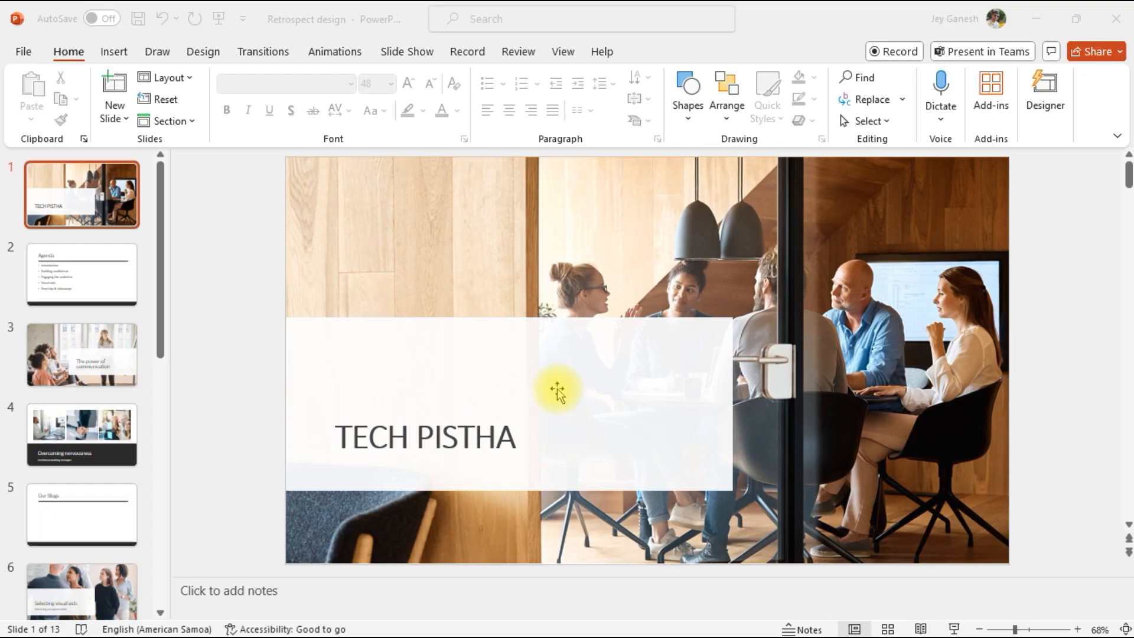
Go to slide 2, the Agenda slide listing the five topics
left_click(81, 273)
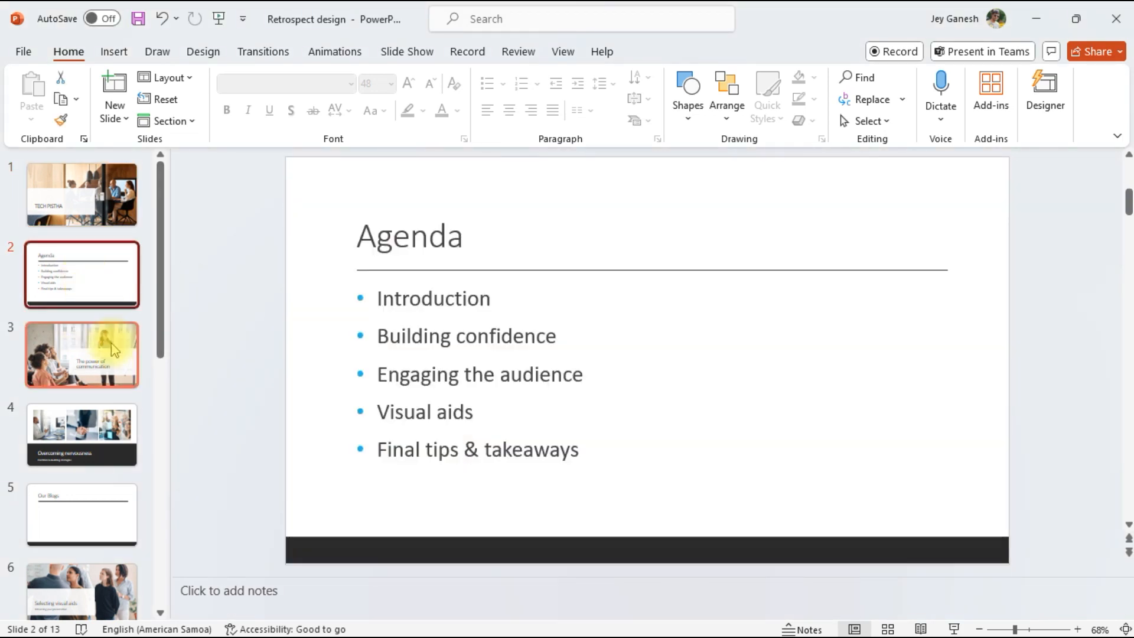
Go to slide 5, the empty 'Our Blogs' slide
left_click(82, 513)
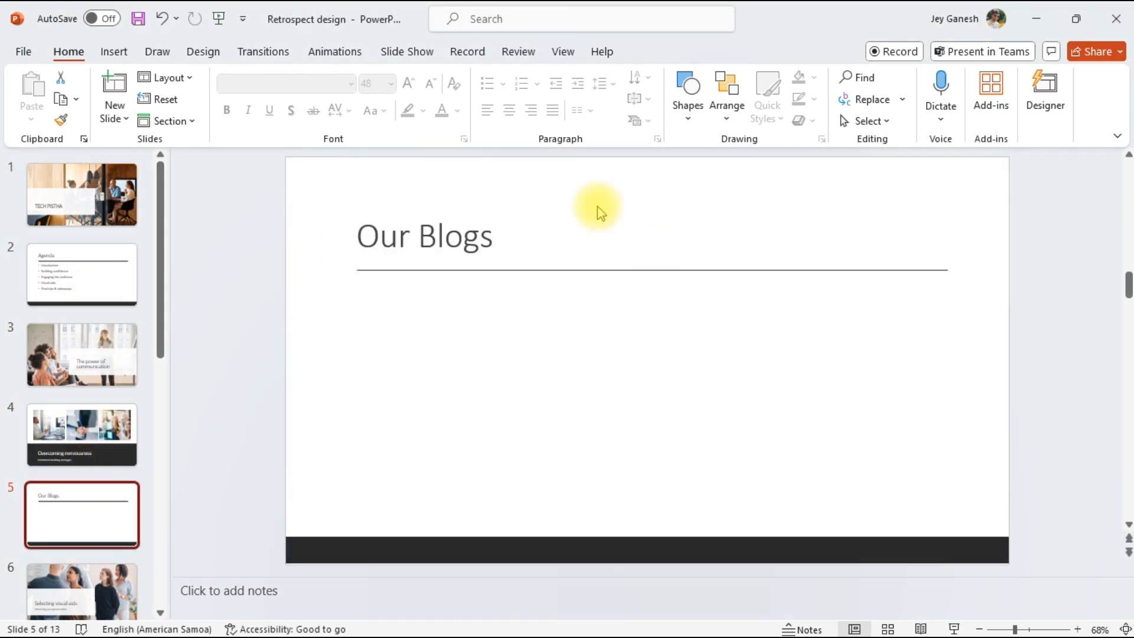
mouse_move(669, 318)
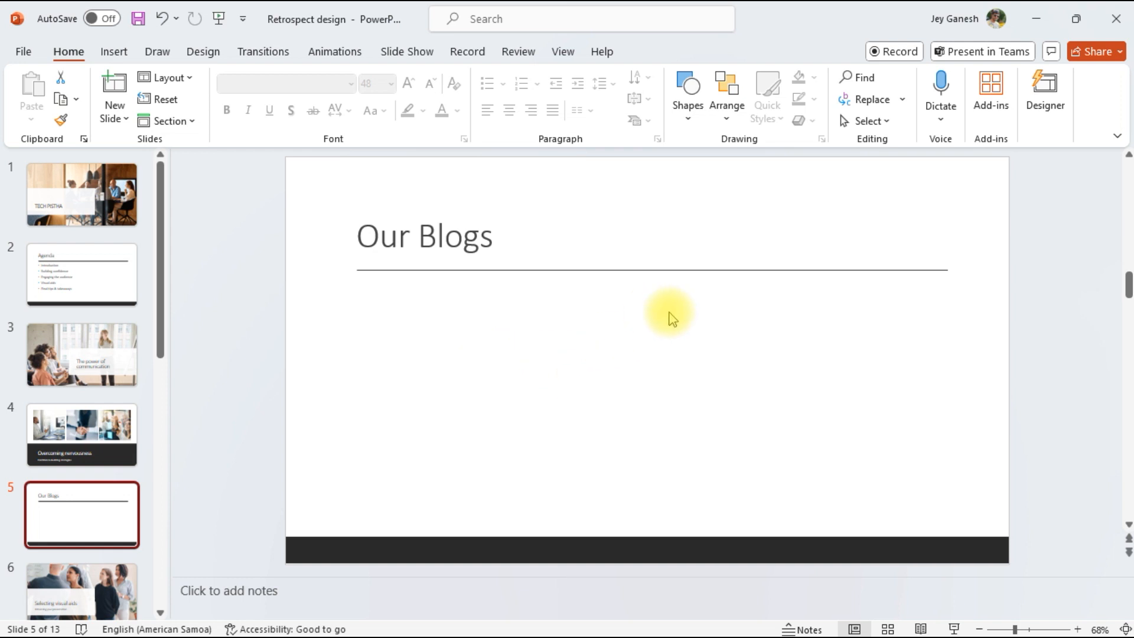
mouse_move(113, 105)
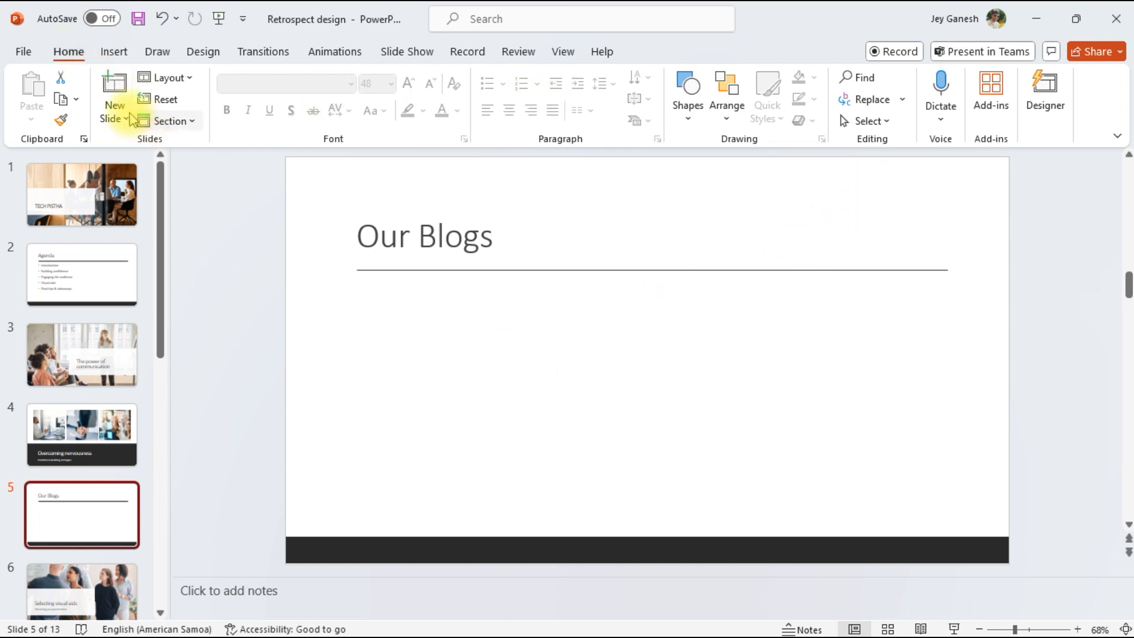
mouse_move(991, 94)
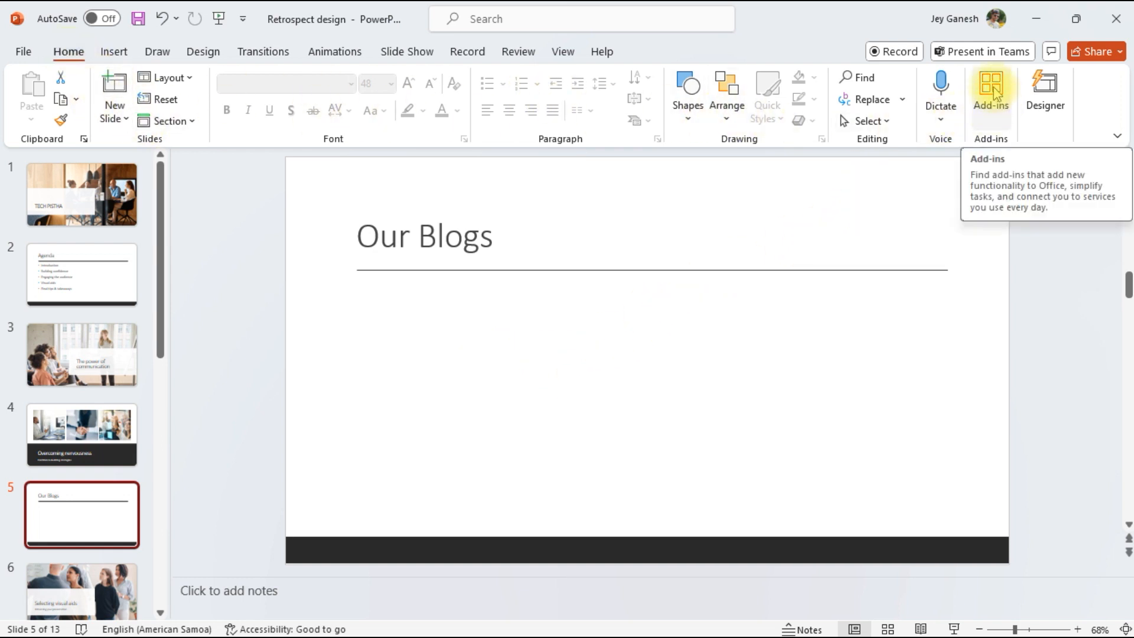
Search the add-ins for 'WEB VIEW' and add the Web Viewer add-in to the slide
left_click(990, 95)
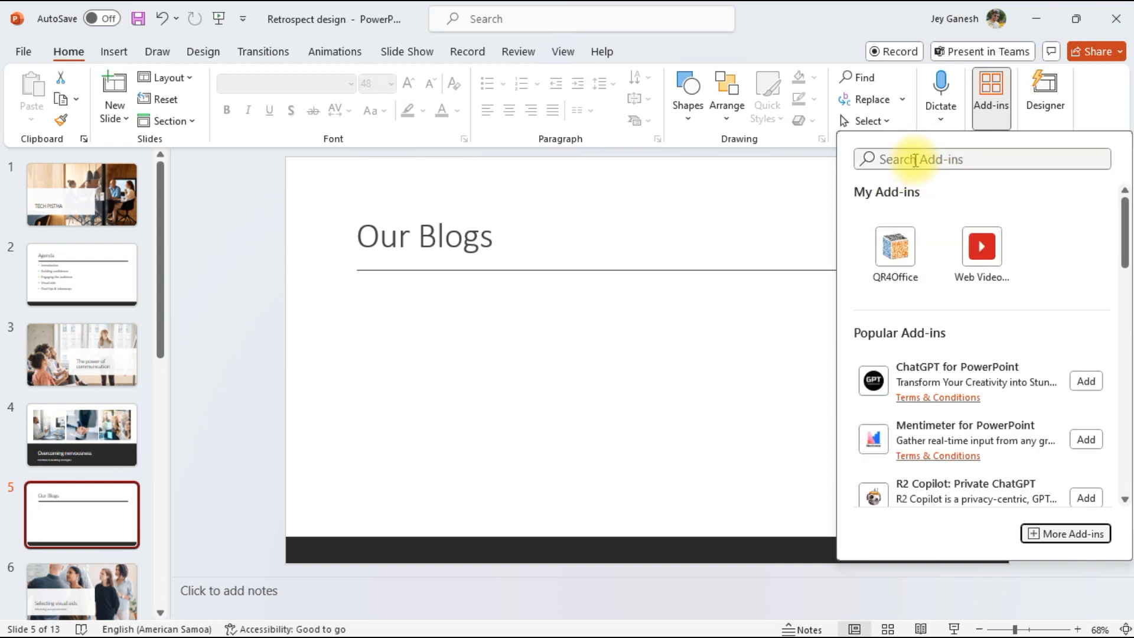
type("WEB VIEW")
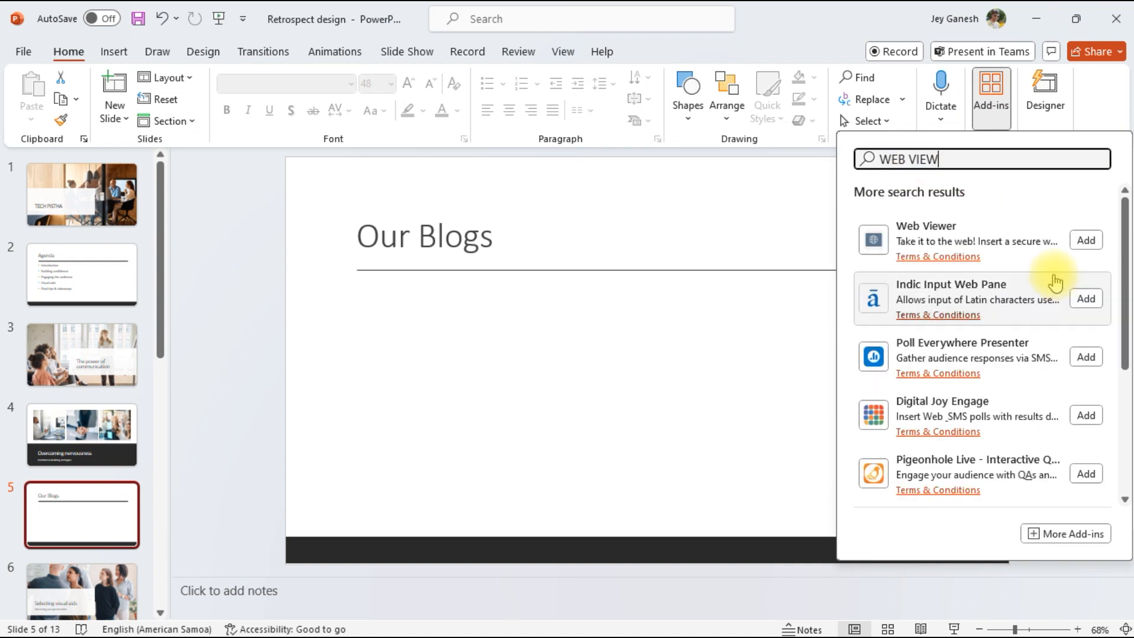
left_click(1085, 240)
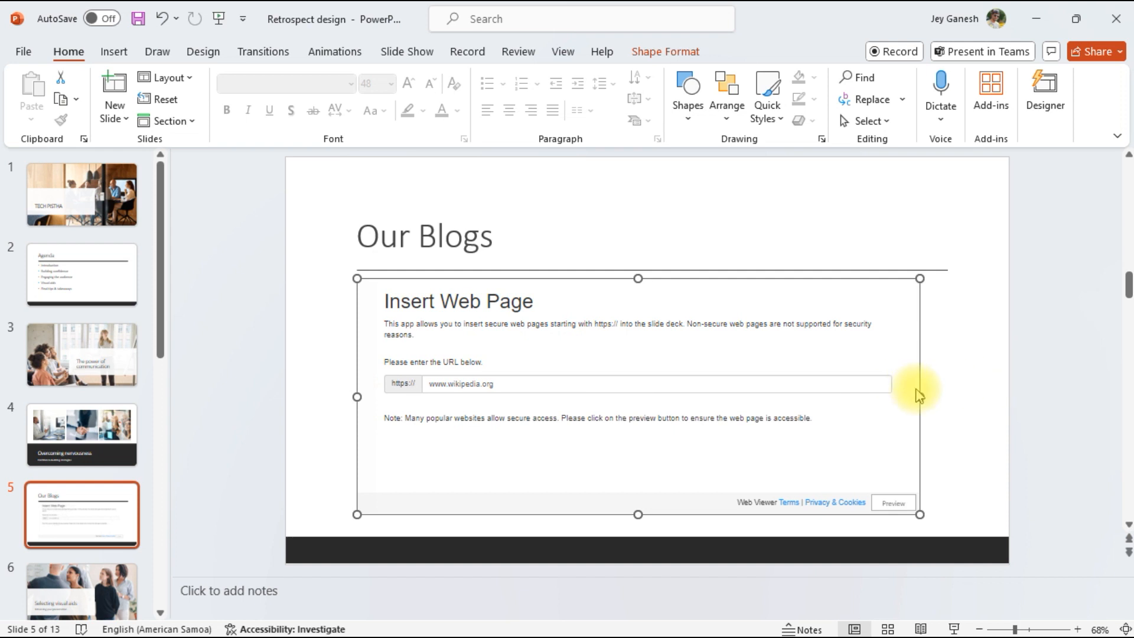
mouse_move(920, 395)
type("www.")
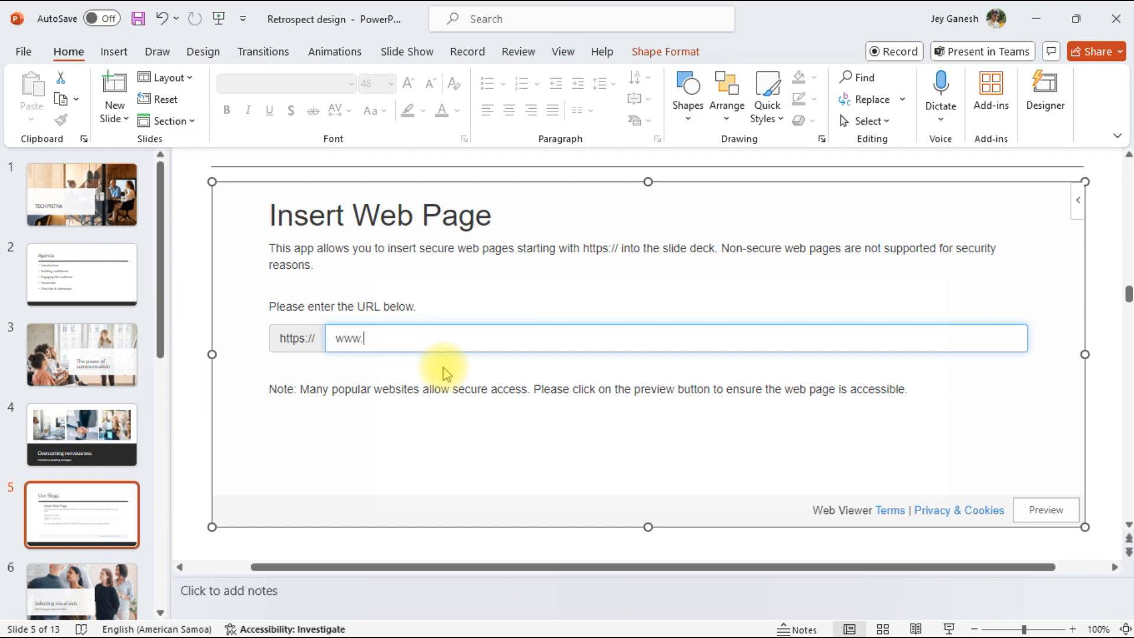
Enter techpistha.com as the Web Viewer URL and preview the live page
type("techpistha")
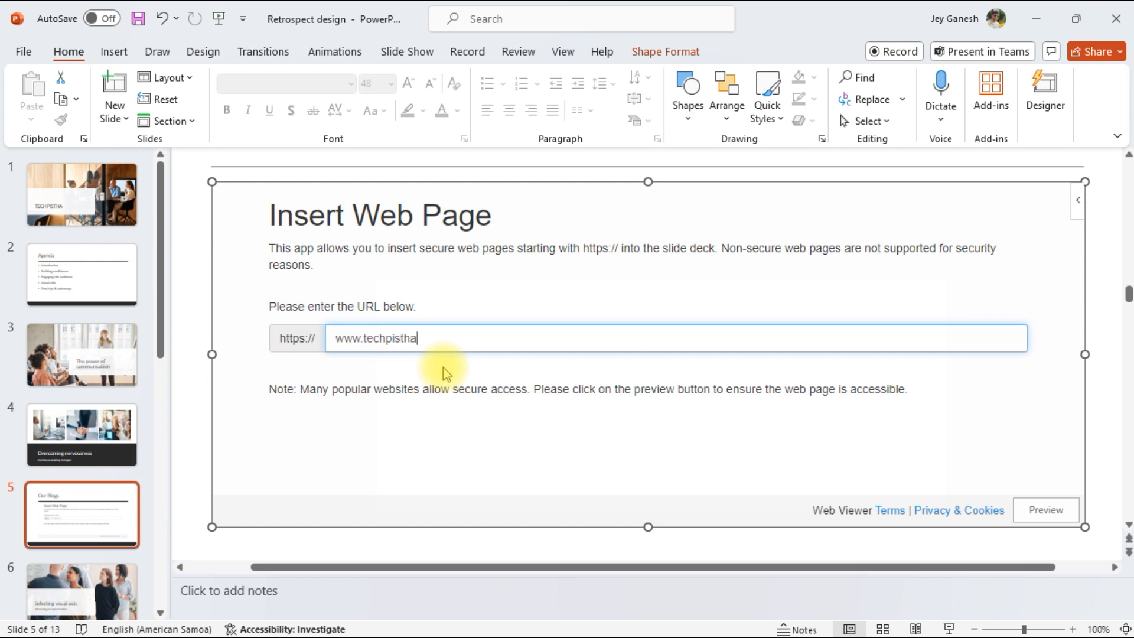
type(".com")
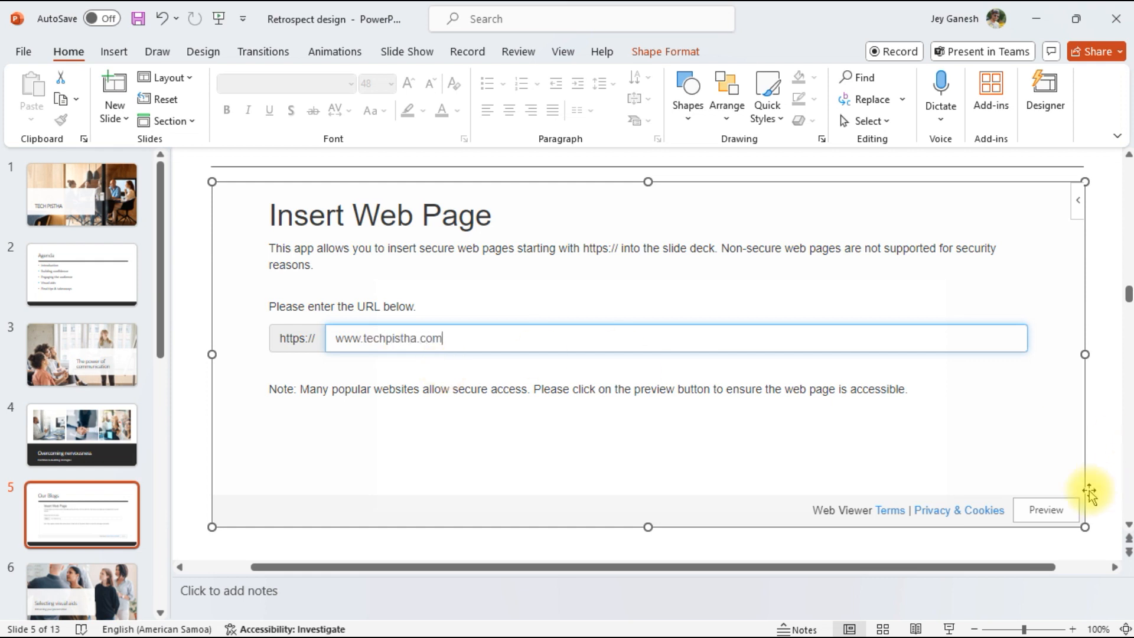
left_click(1046, 510)
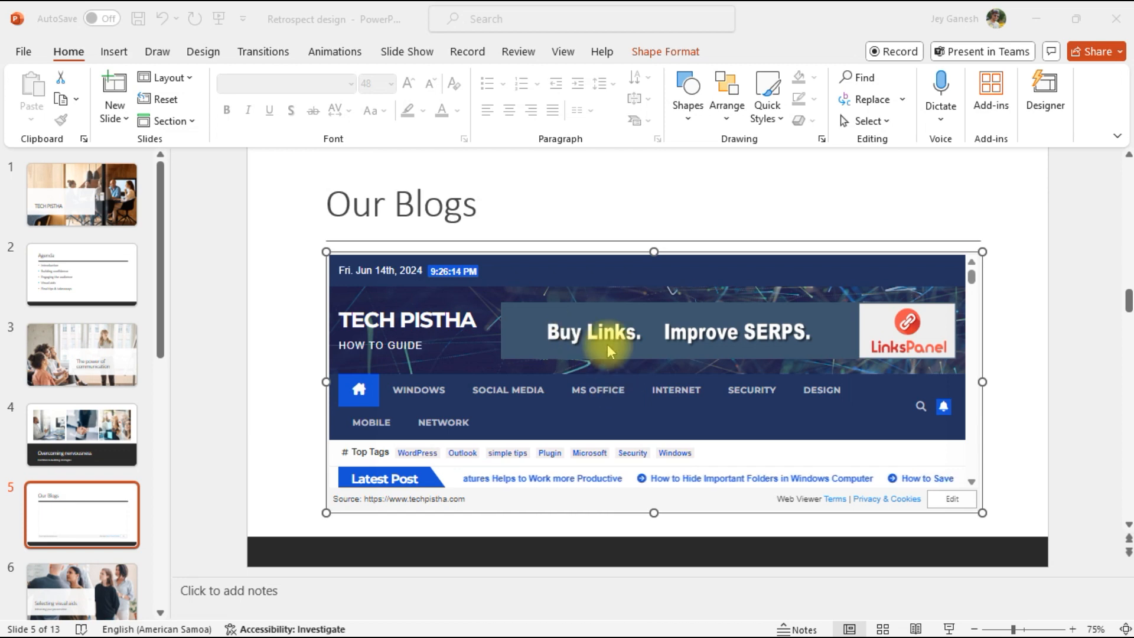
mouse_move(508, 390)
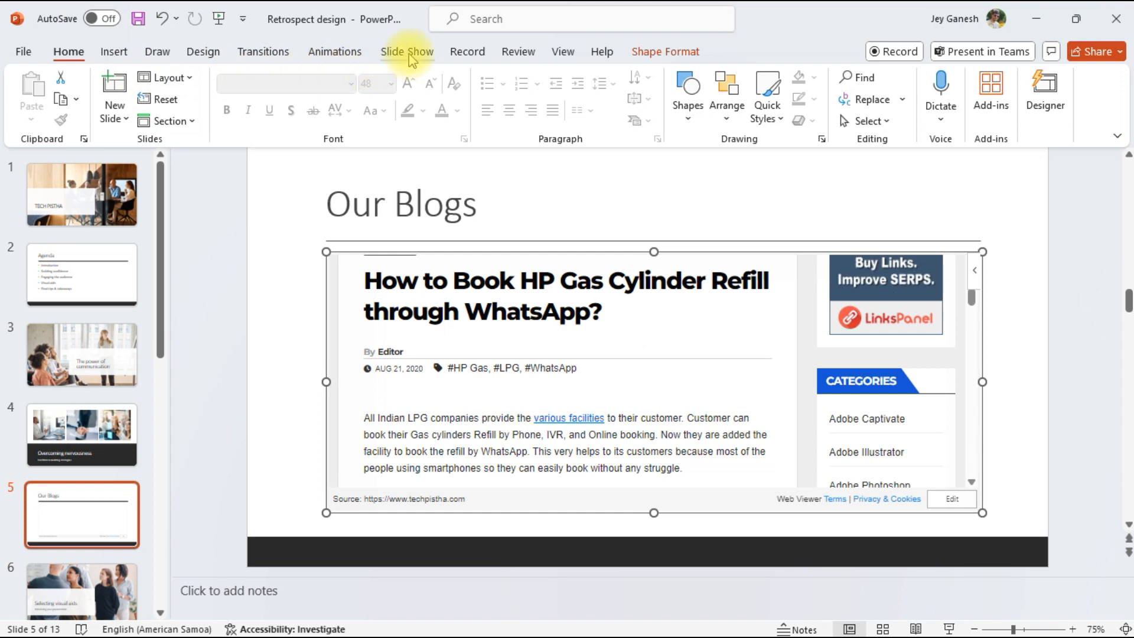
Start the slide show from the Slide Show ribbon to present the embedded page
left_click(406, 51)
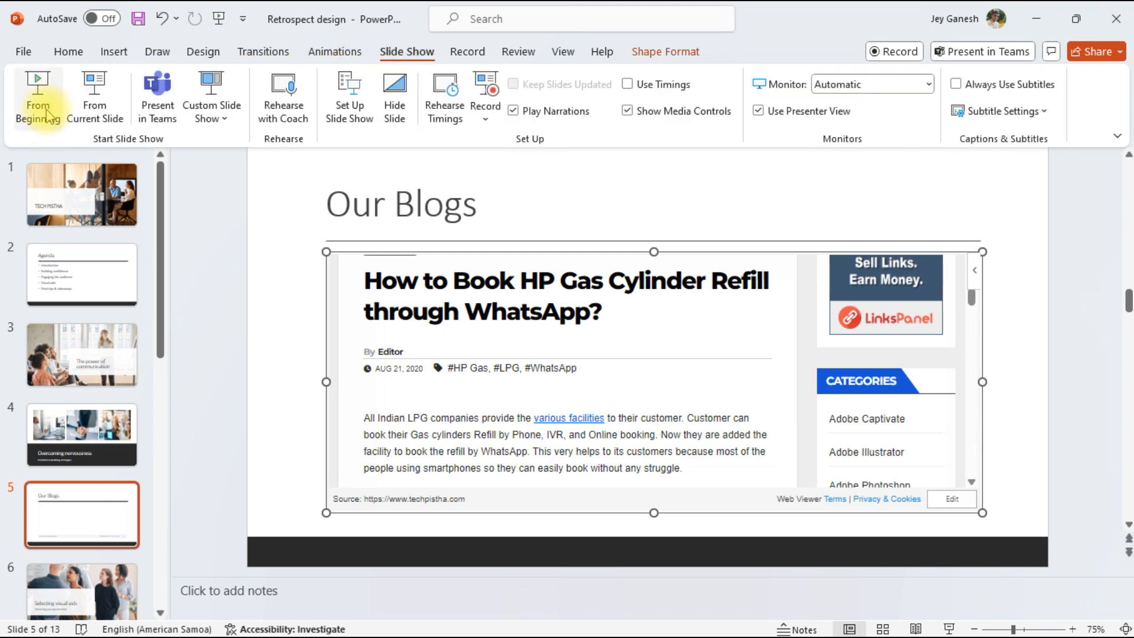
left_click(37, 98)
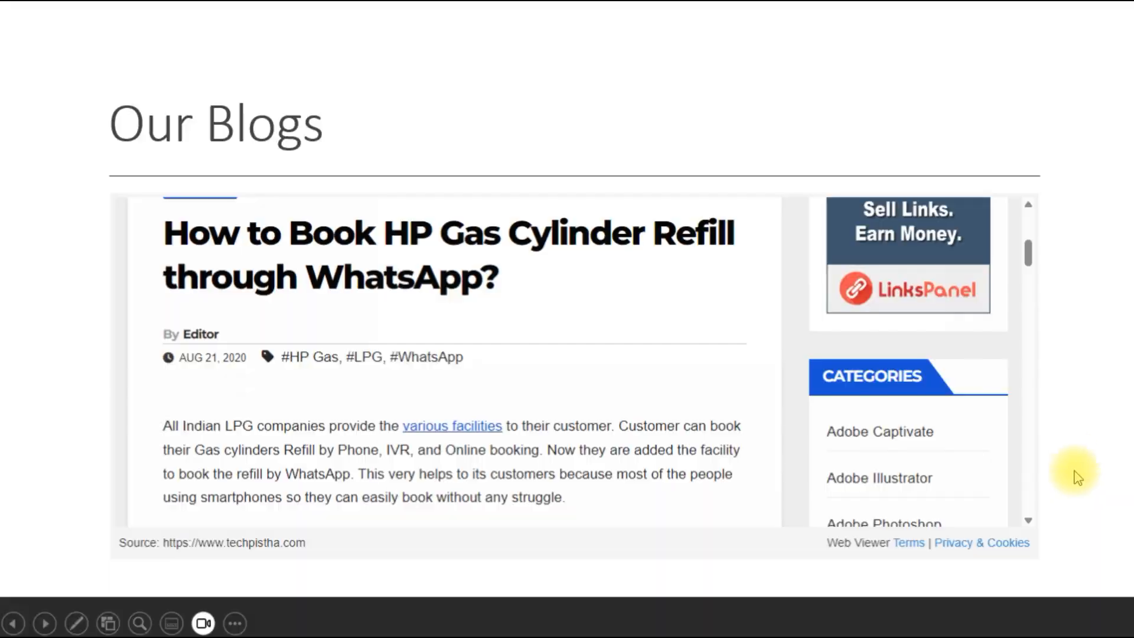